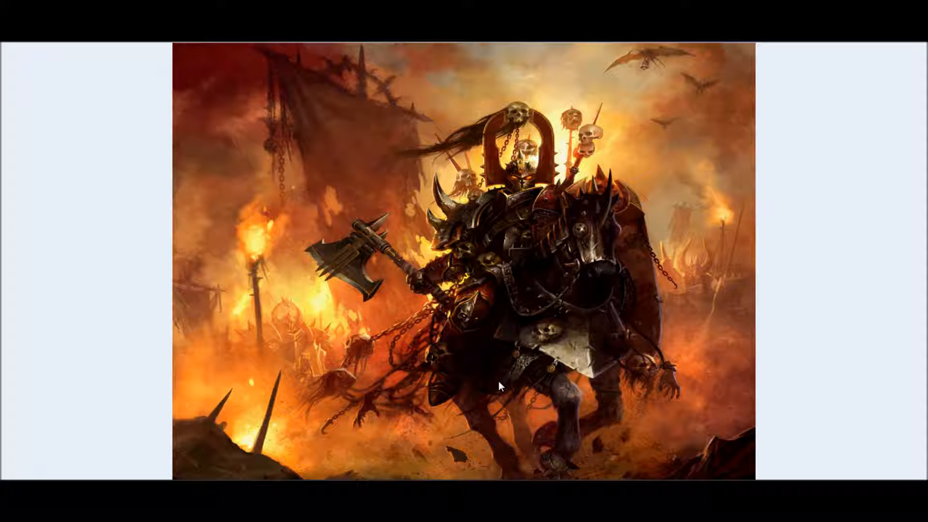
pyautogui.moveTo(501, 357)
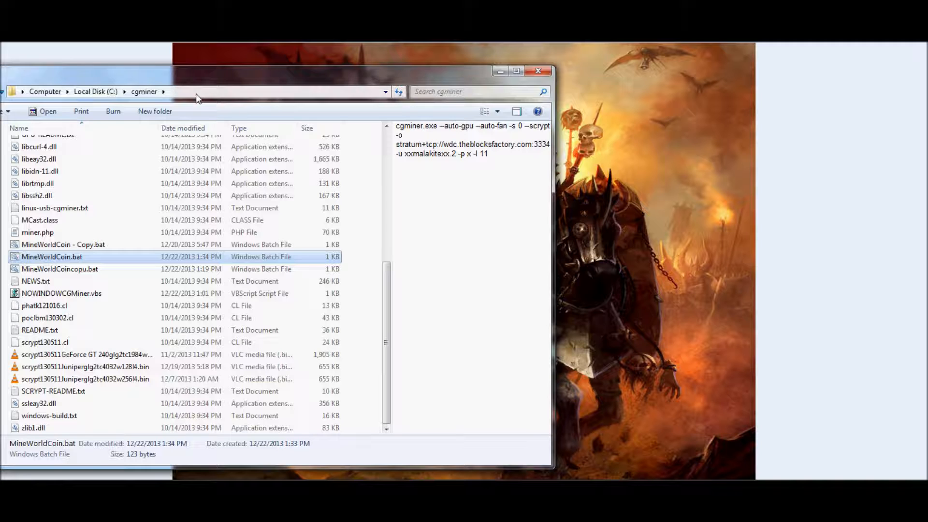
pyautogui.moveTo(95, 91)
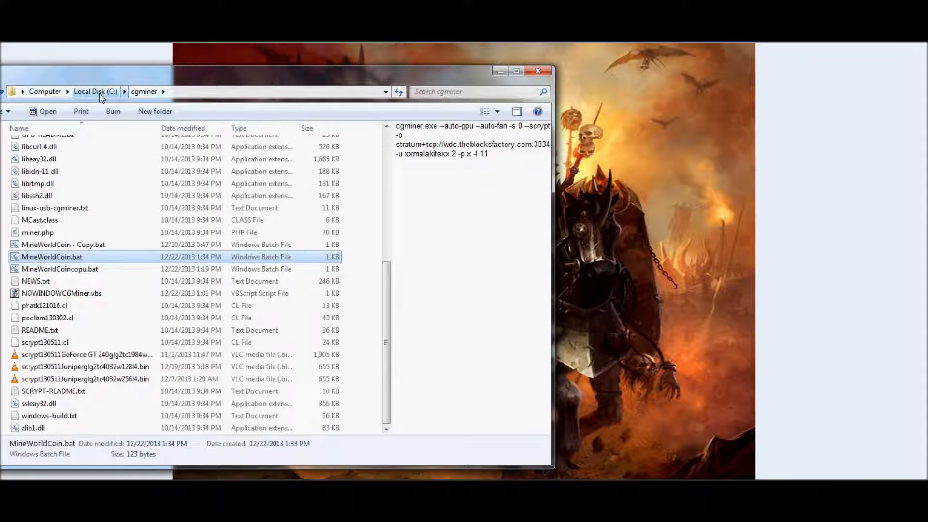
pyautogui.moveTo(129, 97)
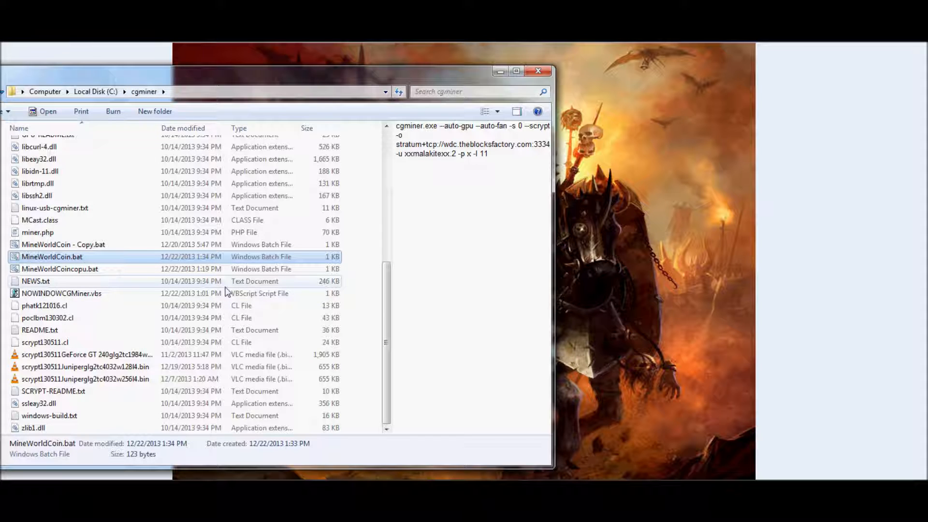
pyautogui.moveTo(361, 332)
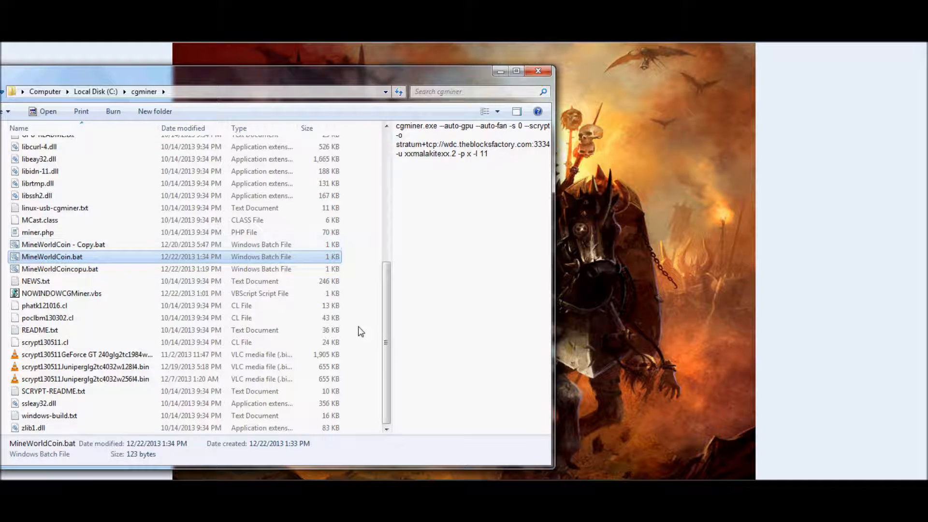
# - Create a new empty text document named NOWINDOWCGMiner.txt in the cgminer folder
pyautogui.rightClick(360, 332)
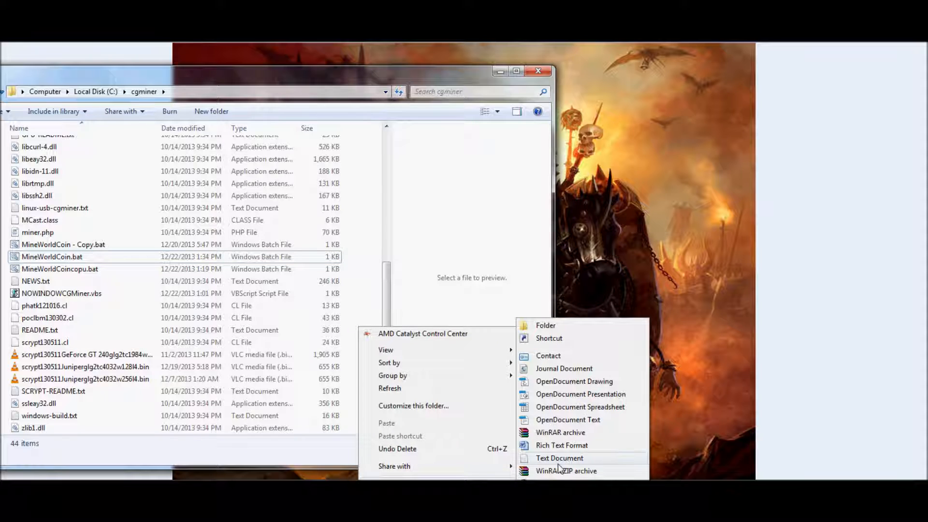
pyautogui.click(560, 457)
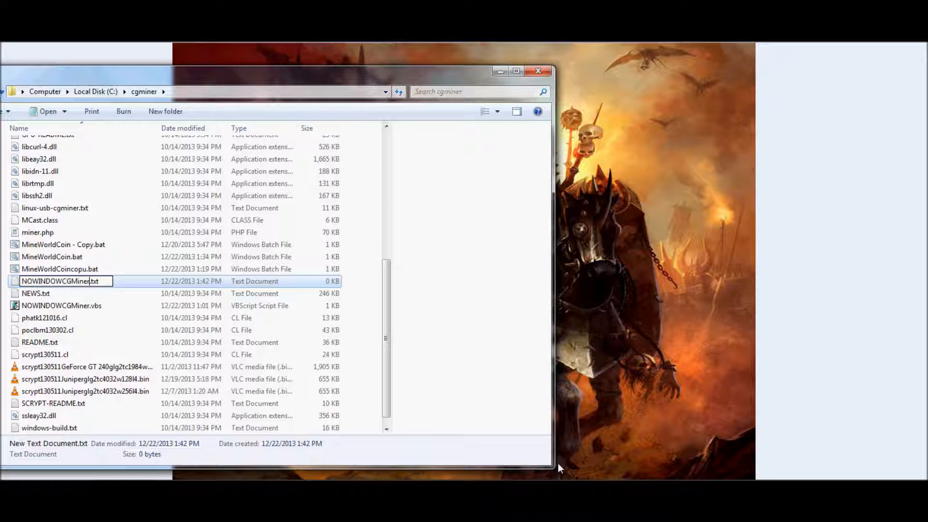
pyautogui.press('Return')
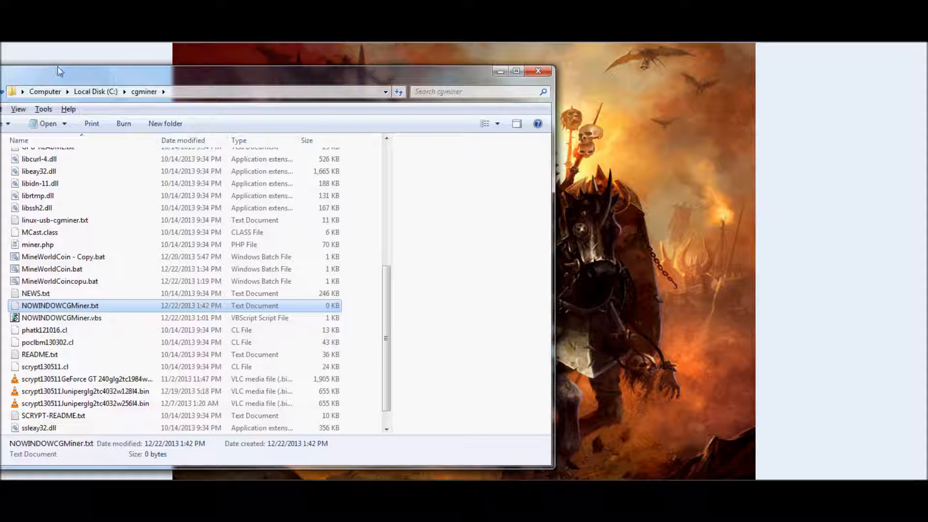
pyautogui.click(42, 109)
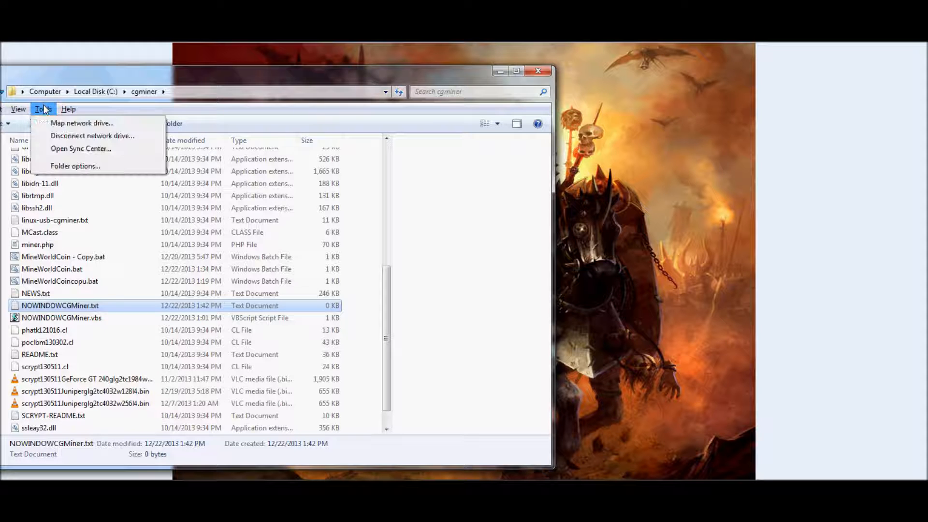
pyautogui.click(76, 165)
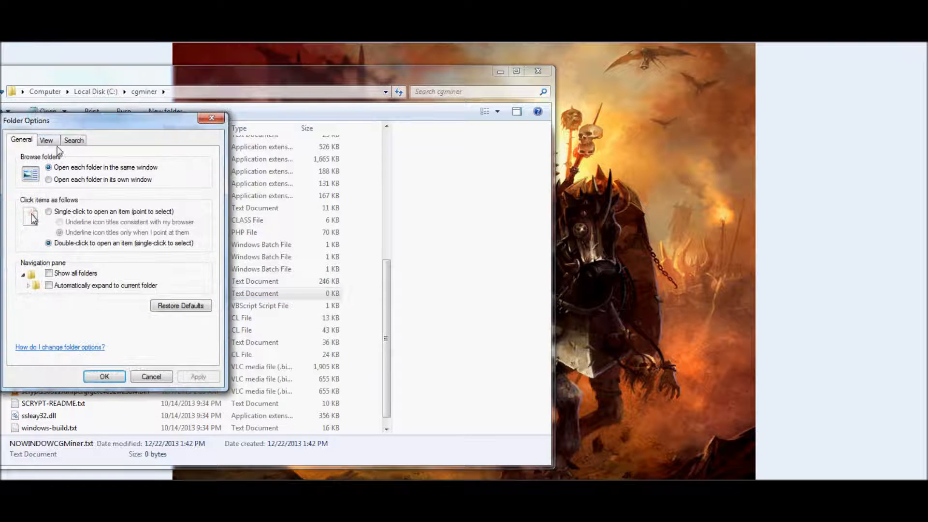
pyautogui.click(45, 140)
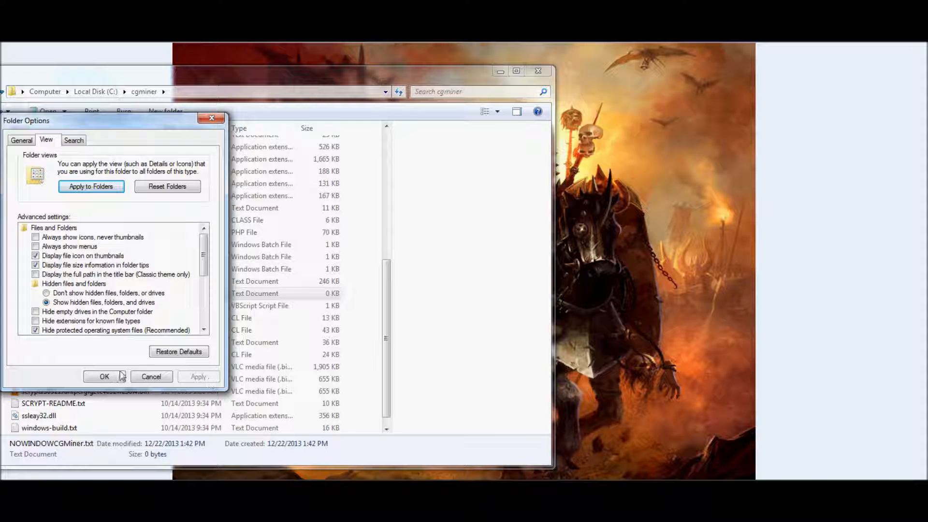
pyautogui.click(105, 376)
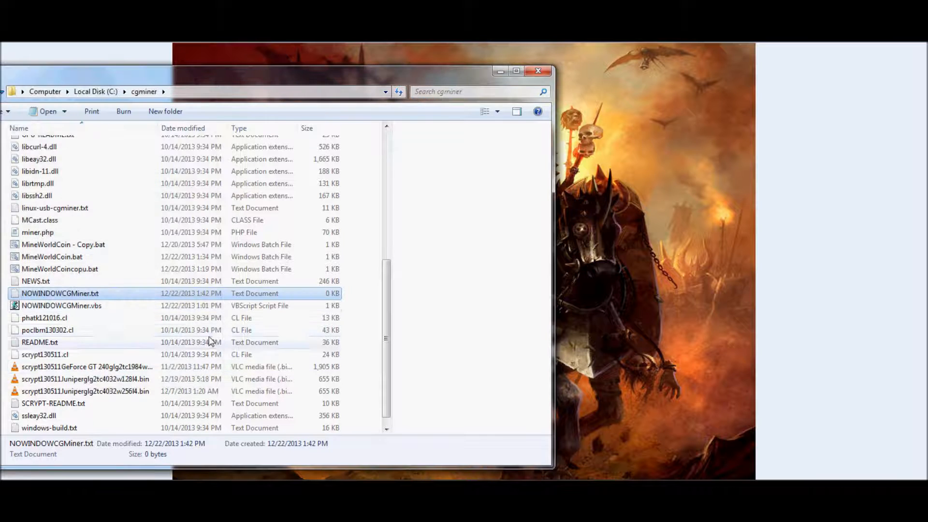
# - Edit NOWINDOWCGMiner.txt in Notepad from the folder's context menu
pyautogui.rightClick(59, 293)
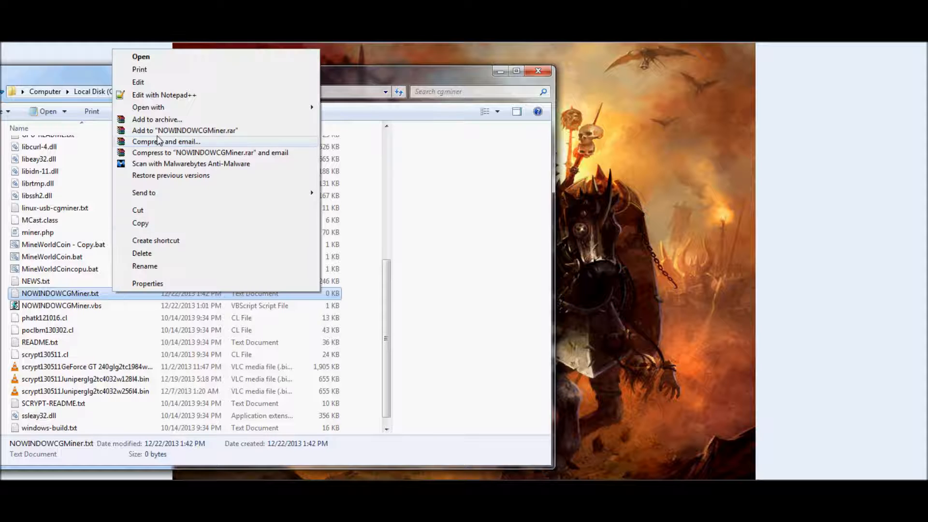
pyautogui.moveTo(151, 86)
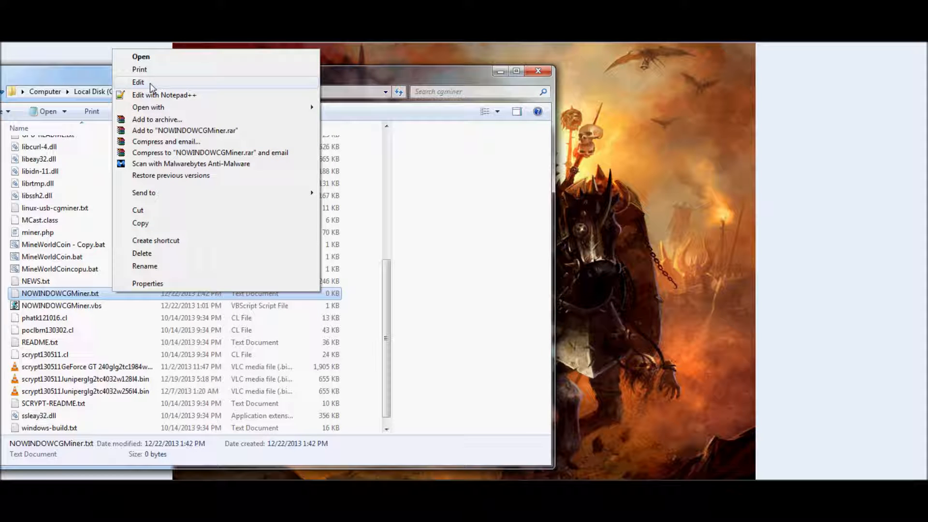
pyautogui.click(138, 81)
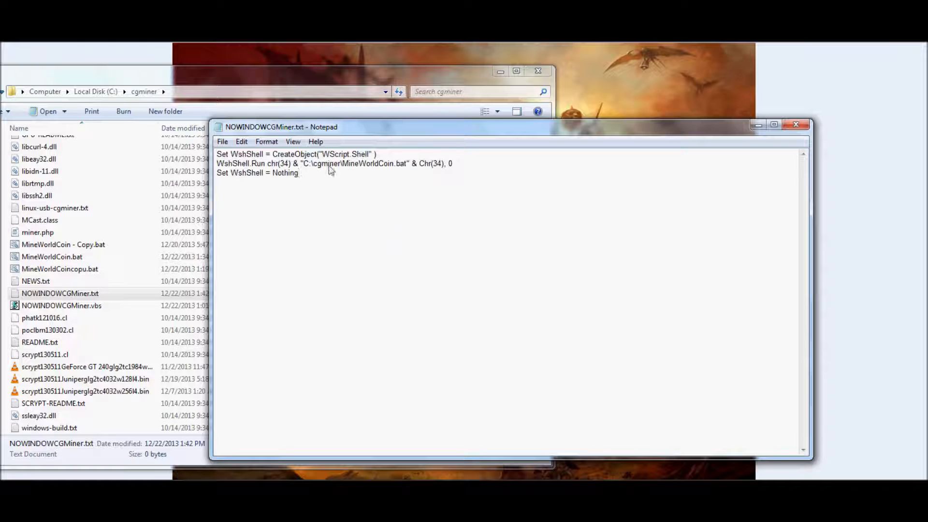
pyautogui.moveTo(311, 171)
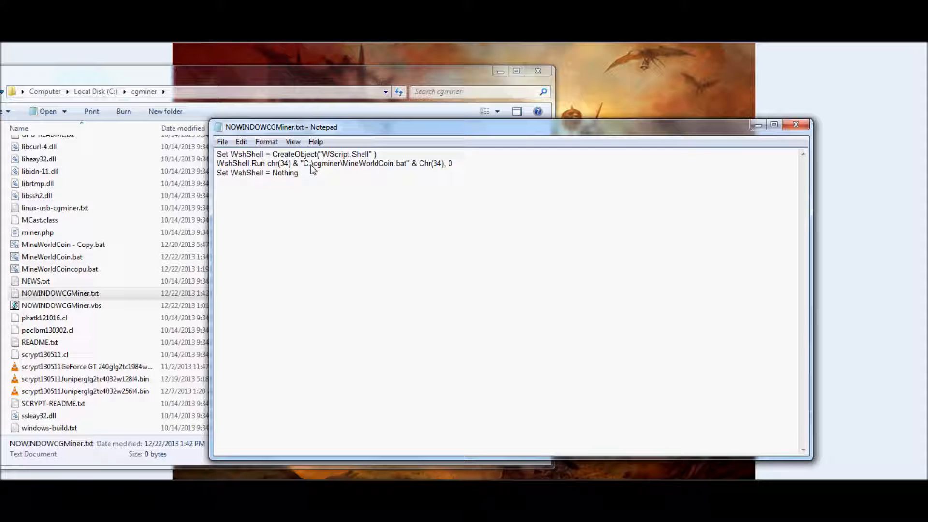
pyautogui.moveTo(307, 168)
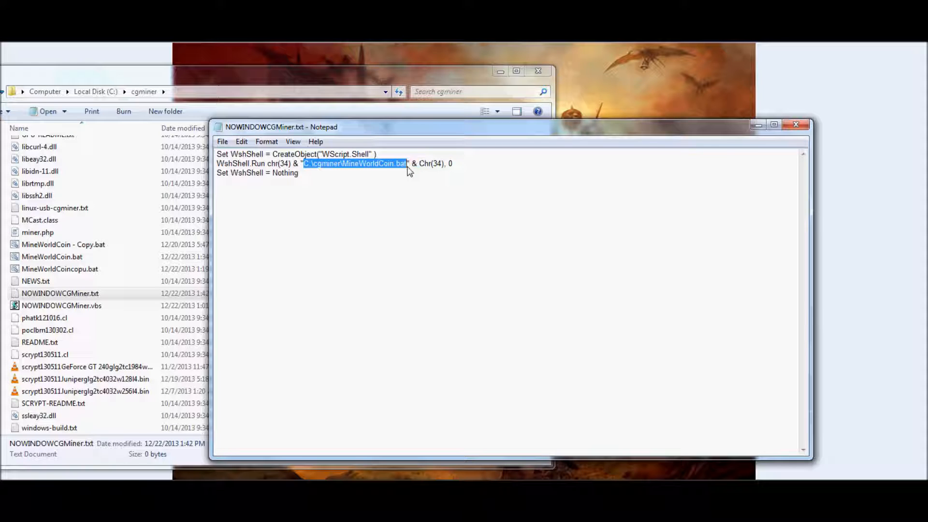
pyautogui.moveTo(410, 197)
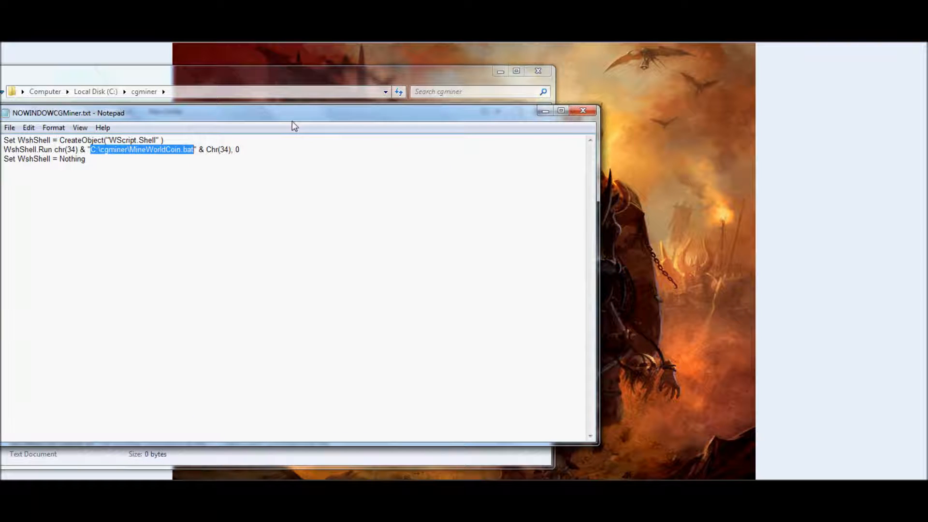
pyautogui.moveTo(137, 193)
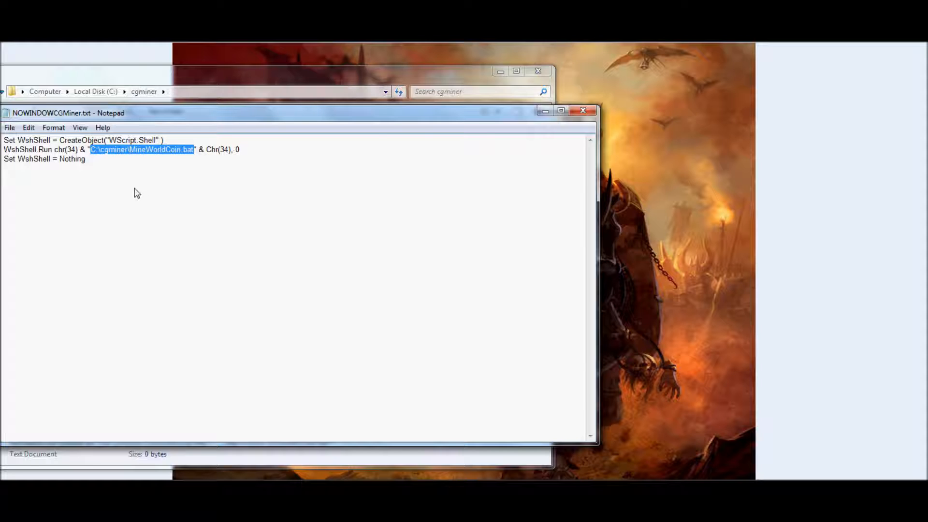
pyautogui.moveTo(173, 153)
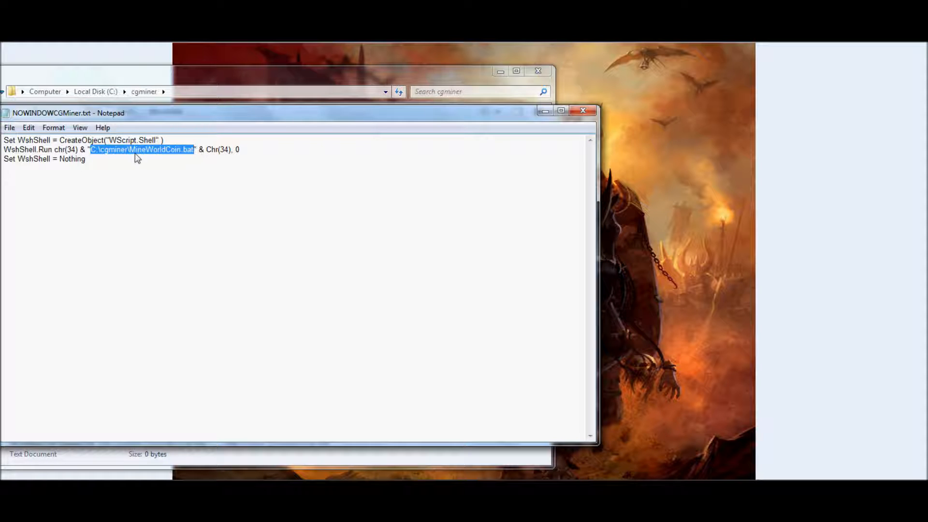
# - Highlight the C:\cgminer\MineWorldCoin.bat path inside the pasted WScript.Shell Run script
pyautogui.click(109, 156)
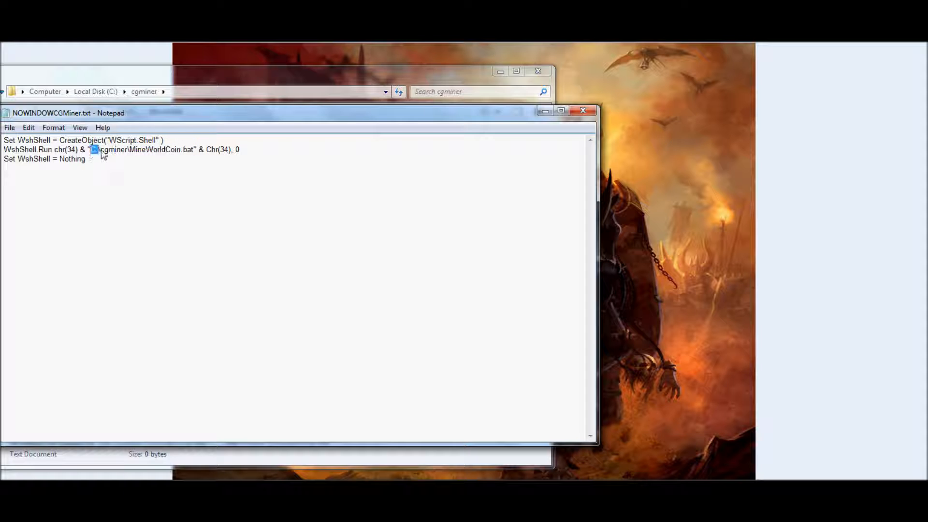
pyautogui.doubleClick(114, 149)
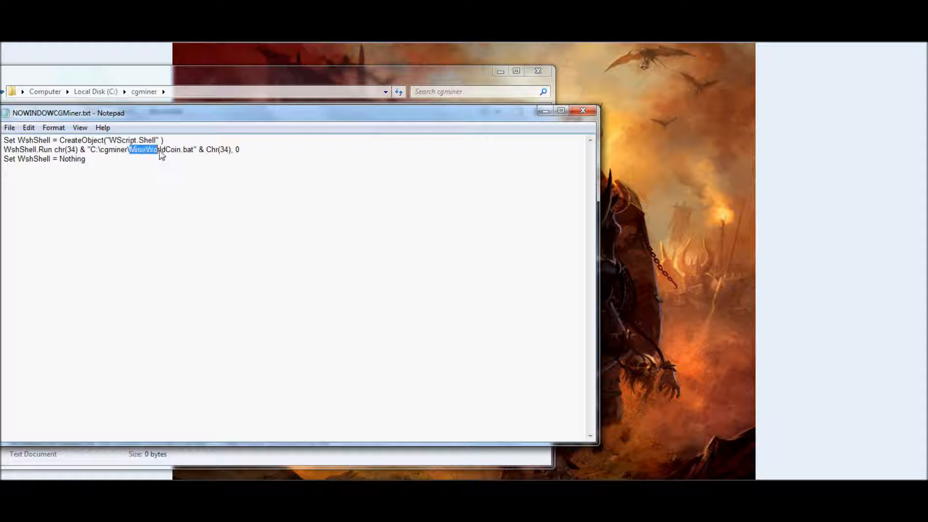
pyautogui.moveTo(130, 149); pyautogui.dragTo(193, 149)
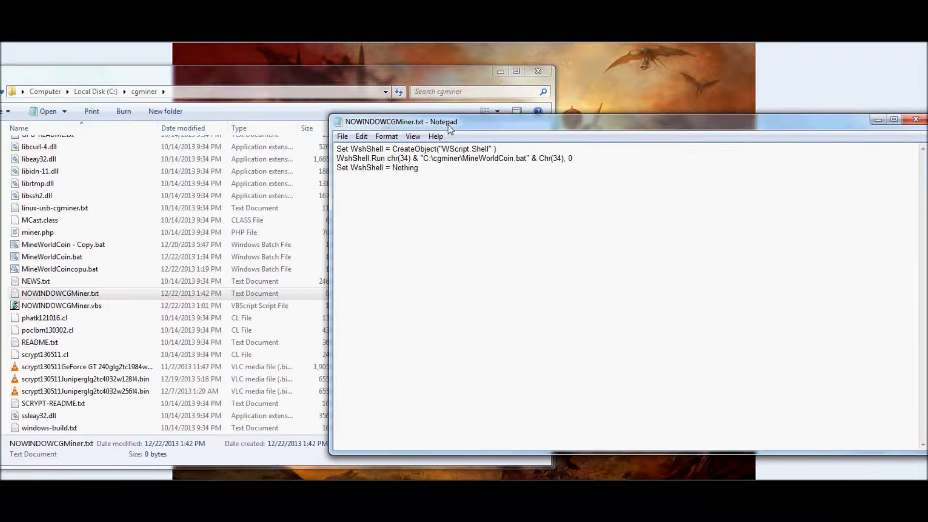
# - Save the script as NOWINDOWCGMiner.vbs in the cgminer folder via Save As
pyautogui.click(342, 136)
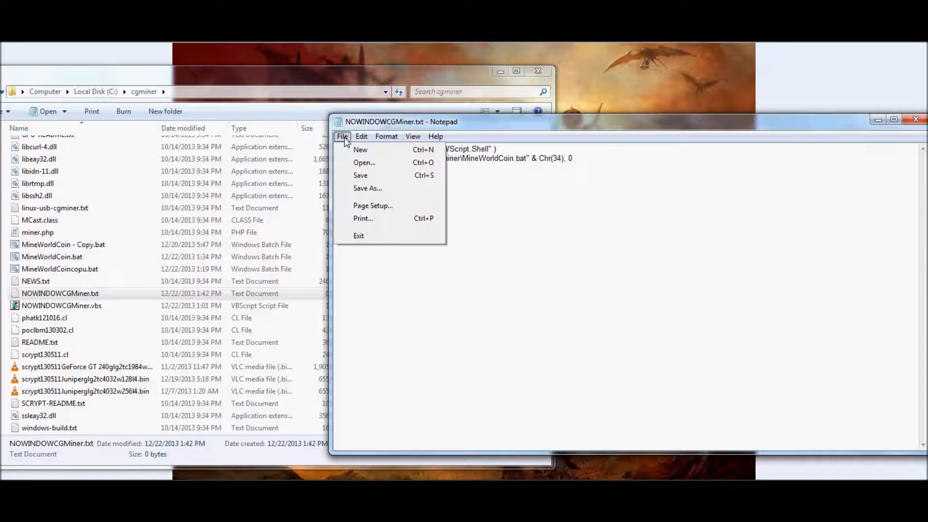
pyautogui.moveTo(367, 188)
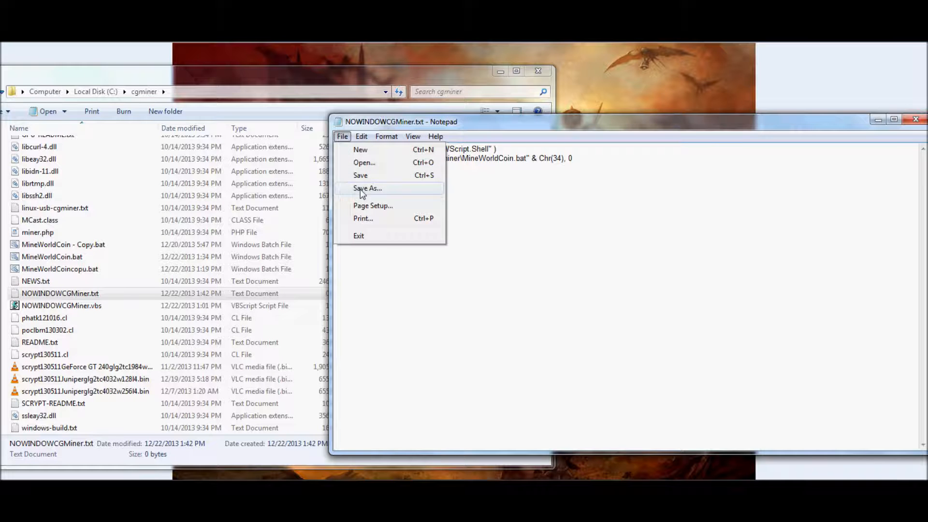
pyautogui.click(367, 189)
pyautogui.write('NOWINDOWCGMiner.')
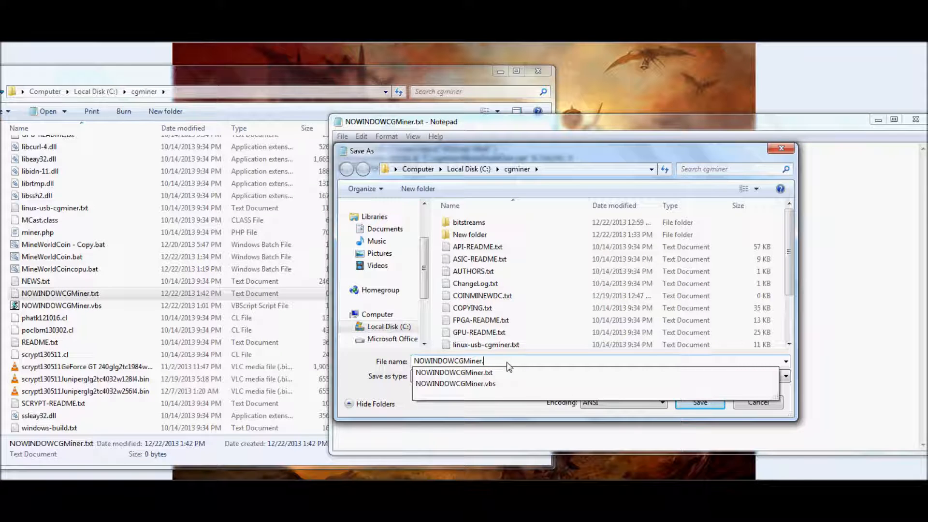
pyautogui.click(456, 384)
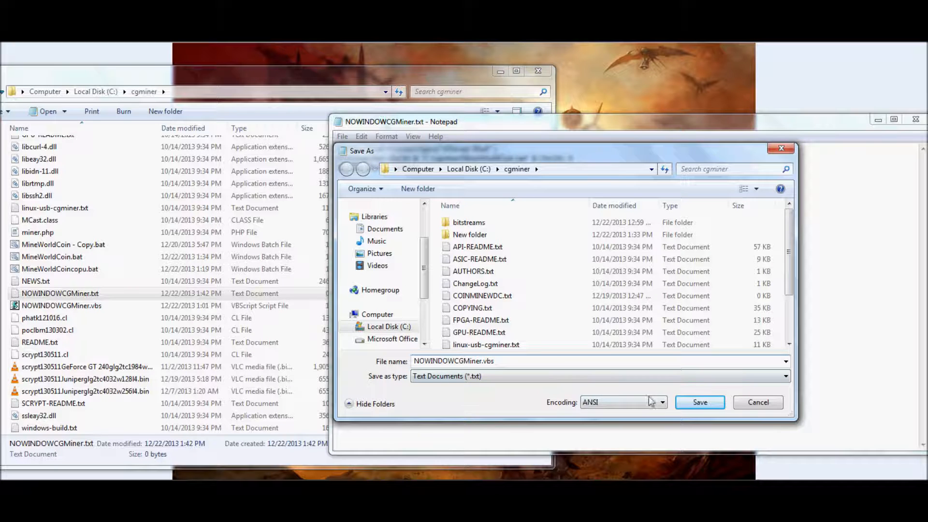
pyautogui.click(758, 402)
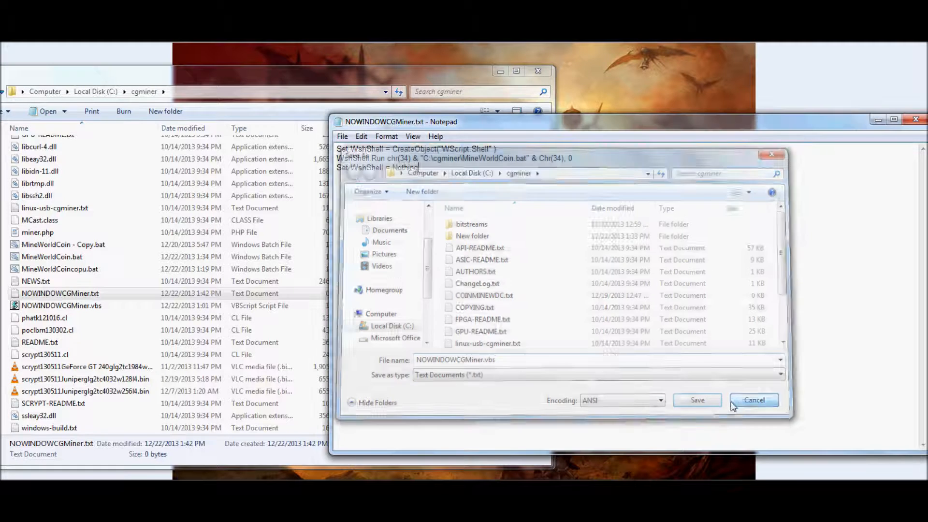
# - Delete the empty NOWINDOWCGMiner.txt to the Recycle Bin, leaving NOWINDOWCGMiner.vbs selected
pyautogui.click(754, 401)
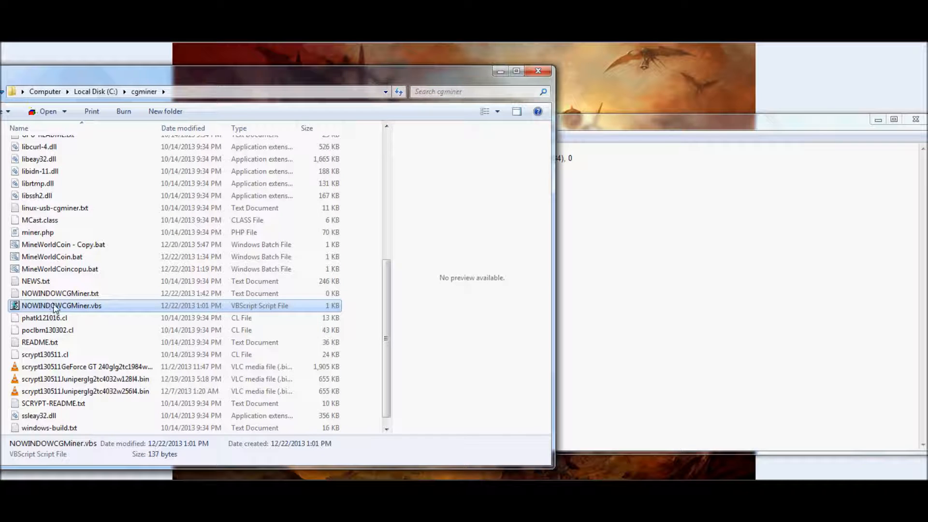
pyautogui.moveTo(60, 293)
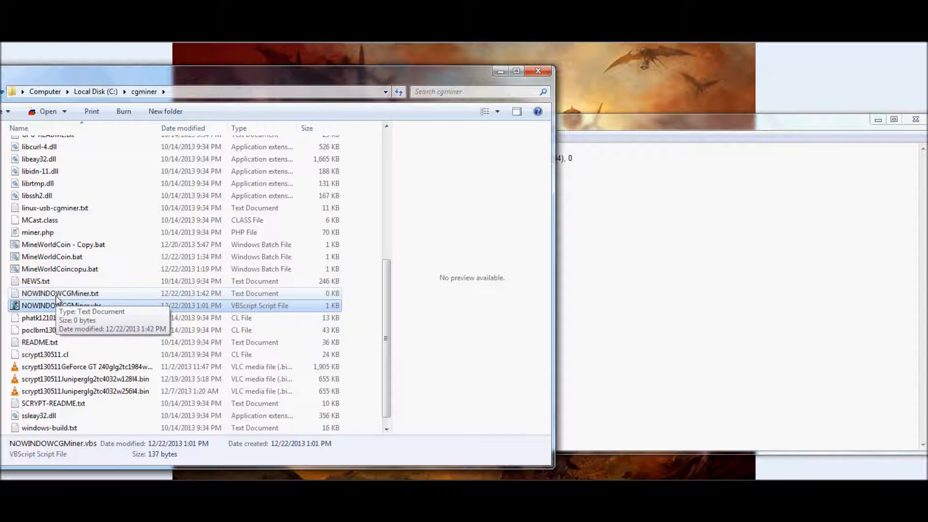
pyautogui.click(59, 293)
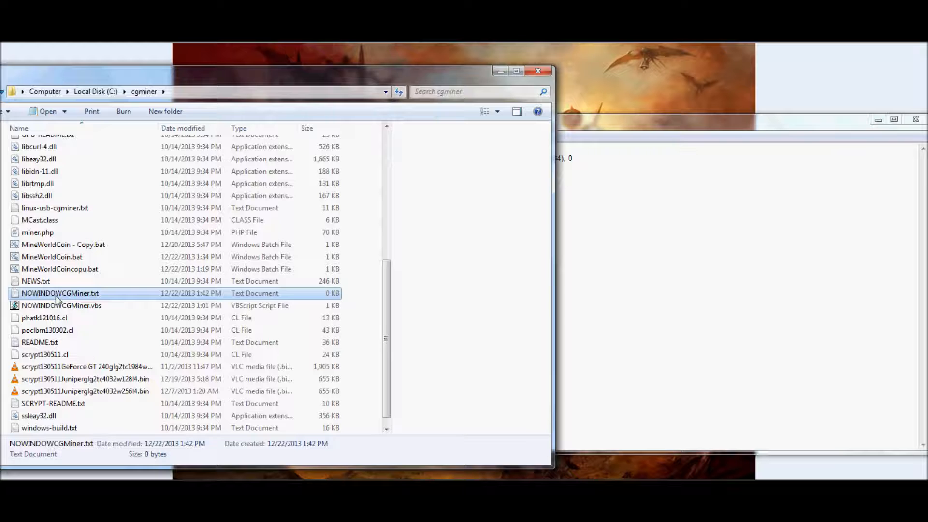
pyautogui.press('Delete')
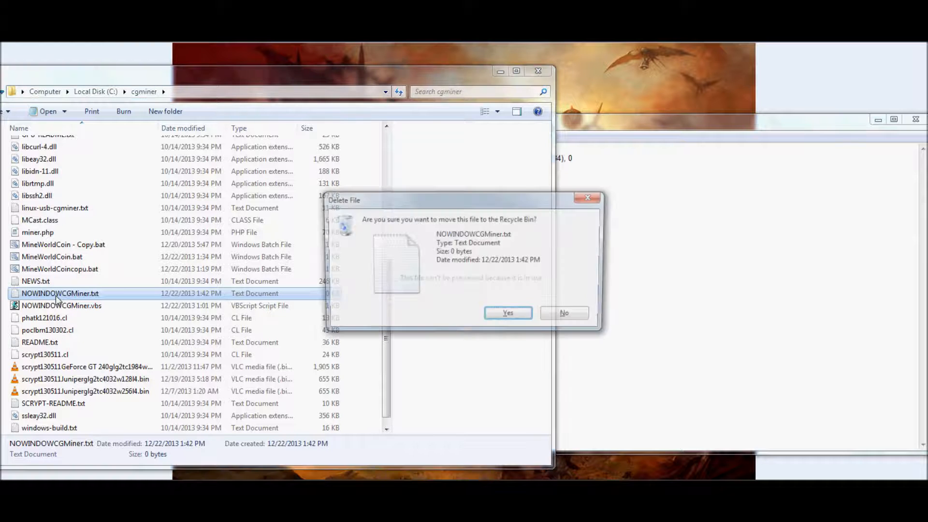
pyautogui.click(508, 312)
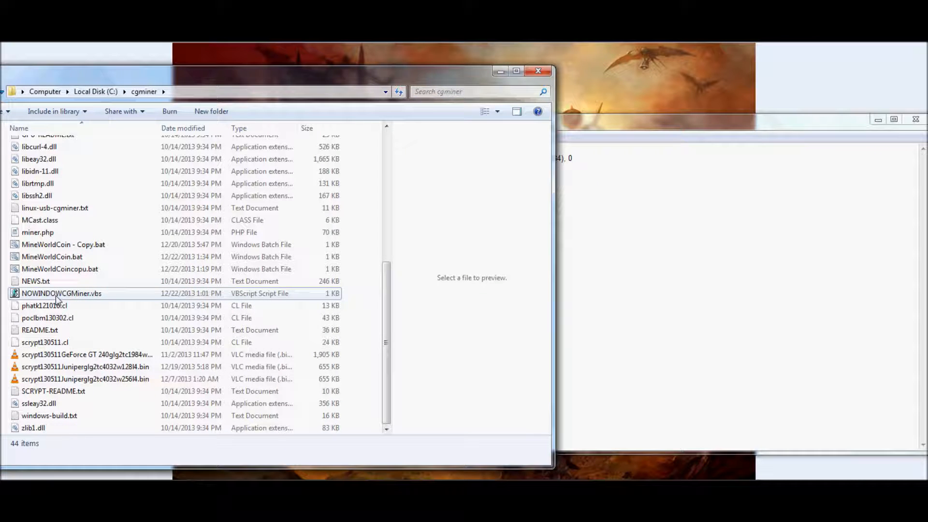
pyautogui.click(62, 293)
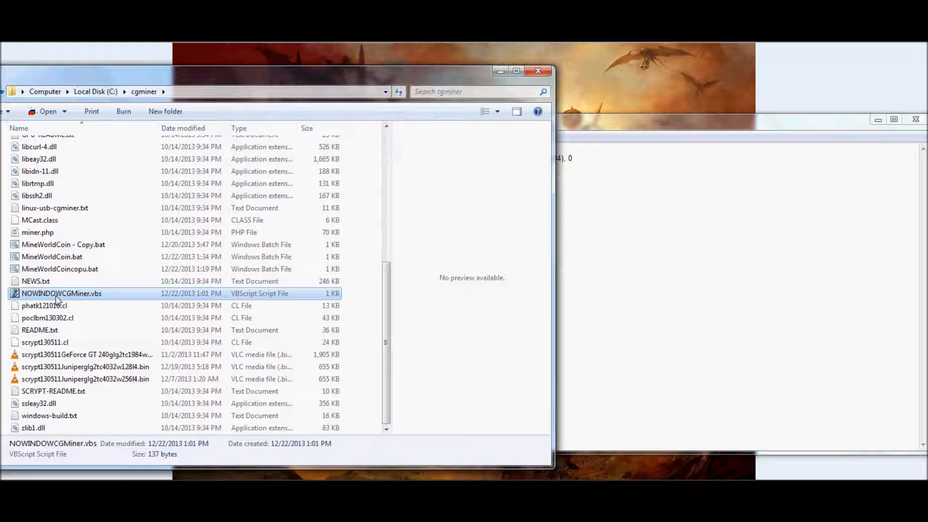
pyautogui.moveTo(88, 299)
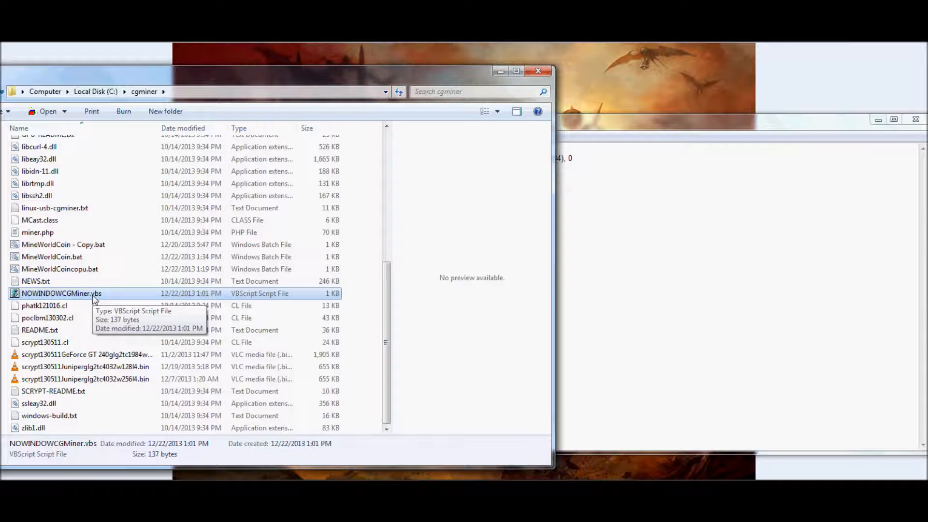
pyautogui.moveTo(389, 182)
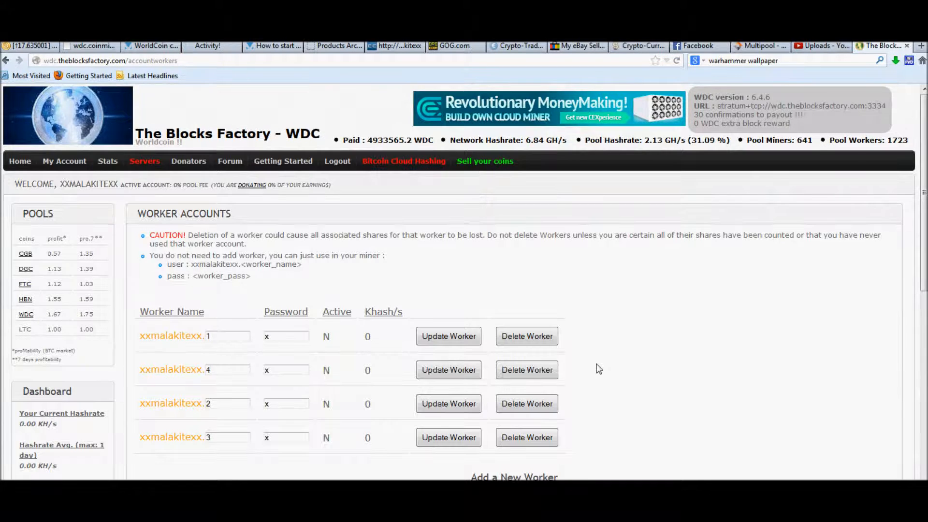
# - Scroll the Worker Accounts page down to the Dashboard's valid share counts and back up
pyautogui.scroll(-3)
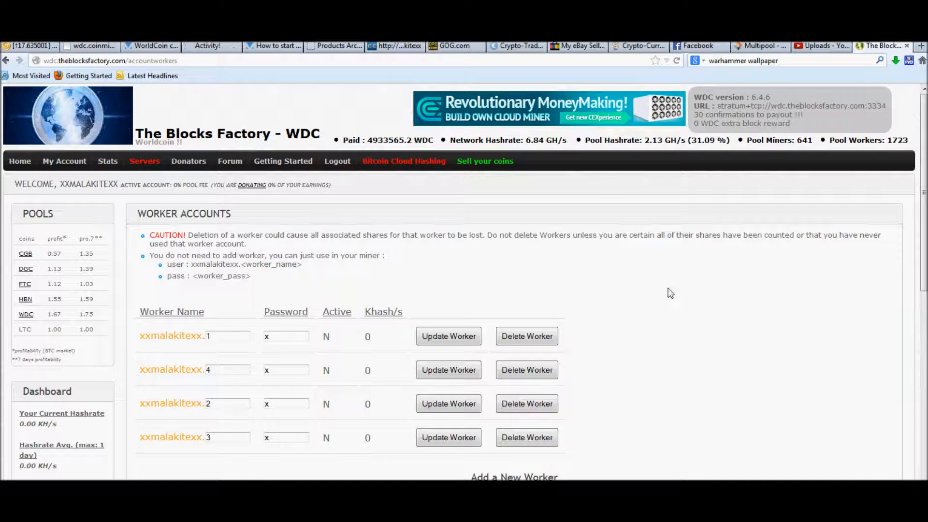
pyautogui.moveTo(56, 479)
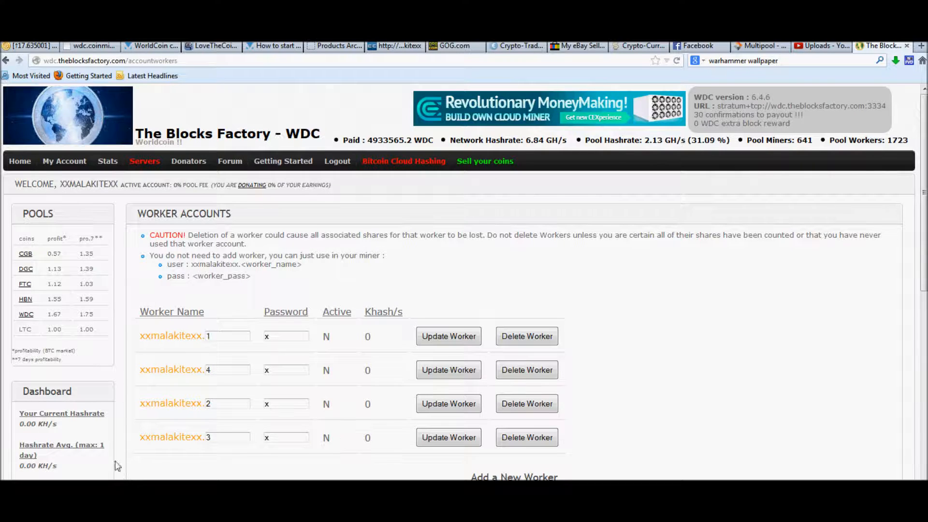
pyautogui.scroll(-3)
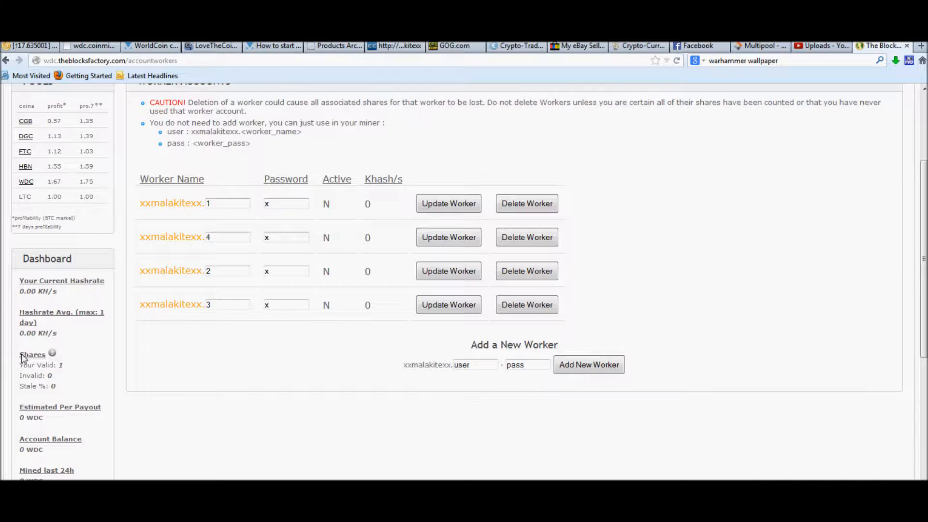
pyautogui.moveTo(93, 377)
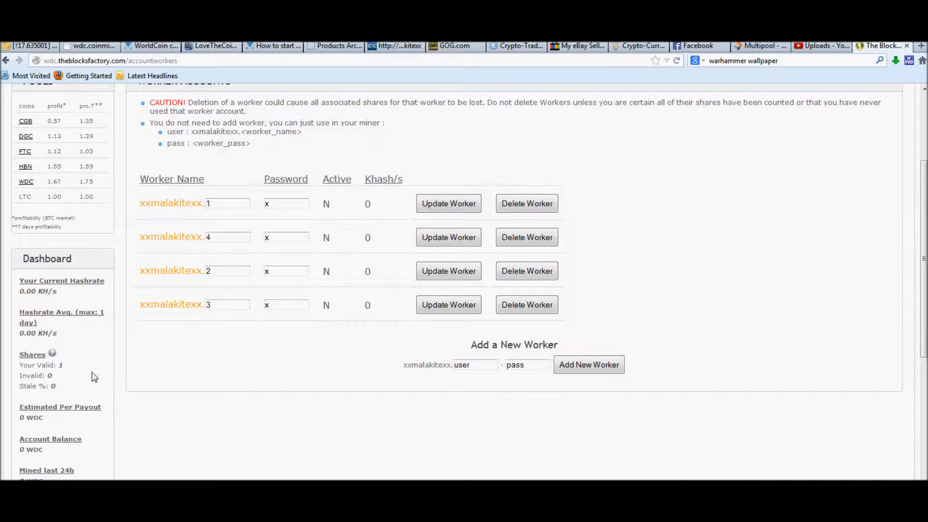
pyautogui.scroll(3)
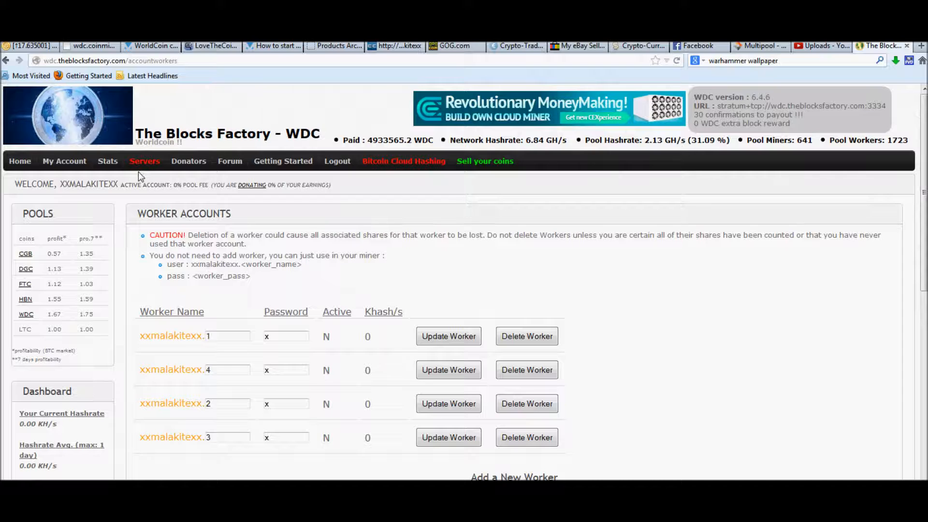
pyautogui.moveTo(240, 295)
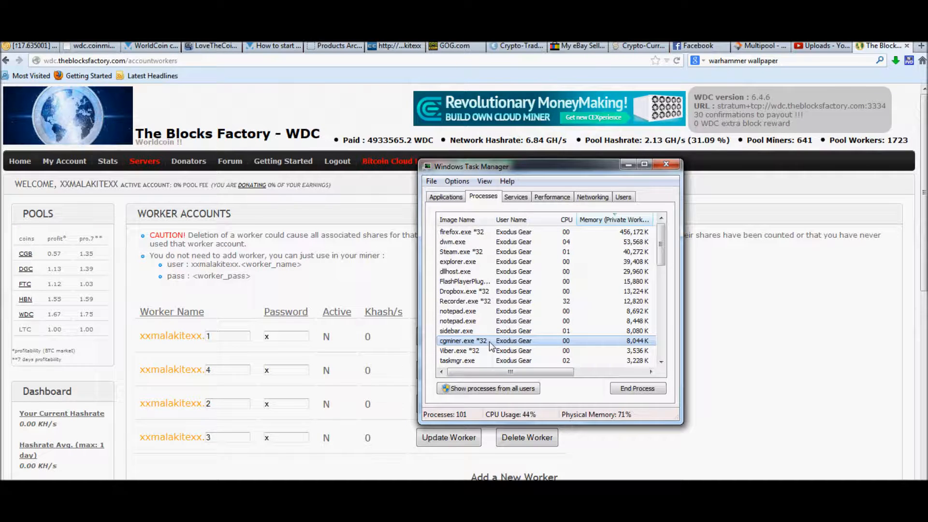
# - End the cgminer.exe *32 process from the Processes list and confirm
pyautogui.click(637, 387)
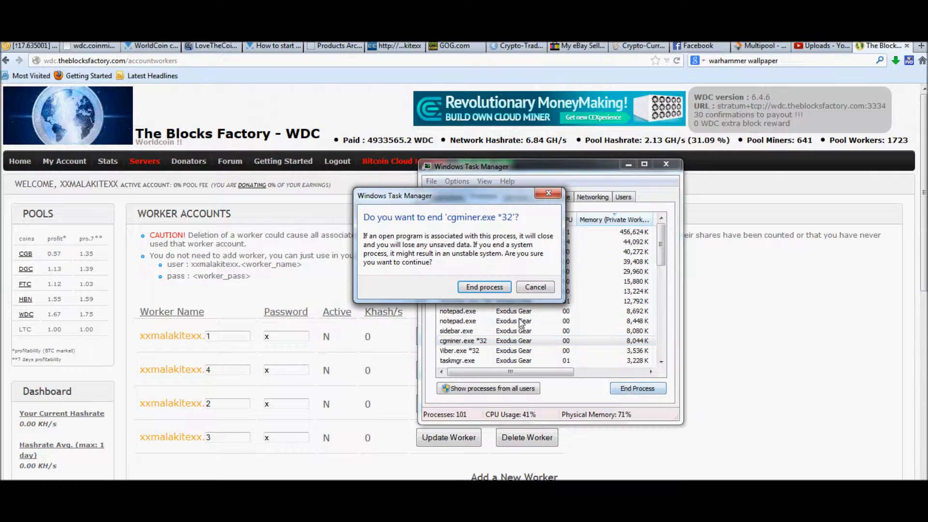
pyautogui.click(535, 288)
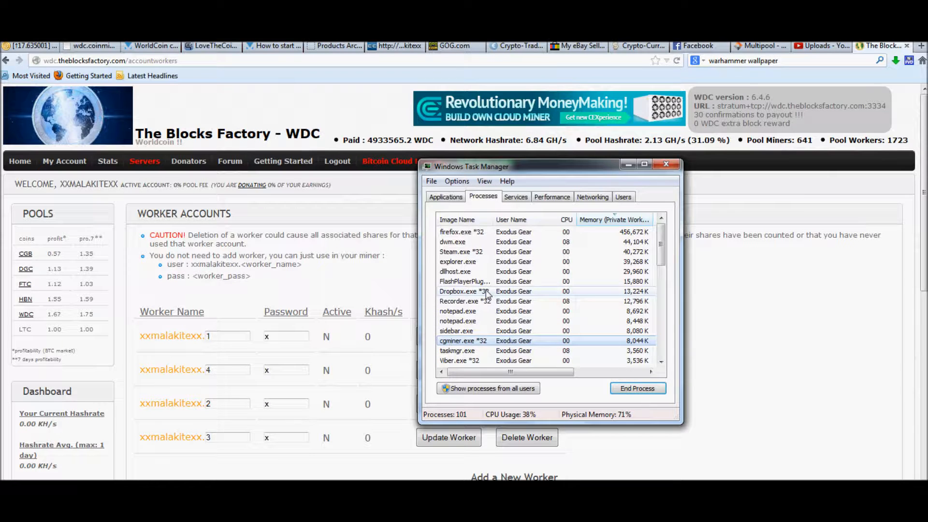
pyautogui.click(637, 389)
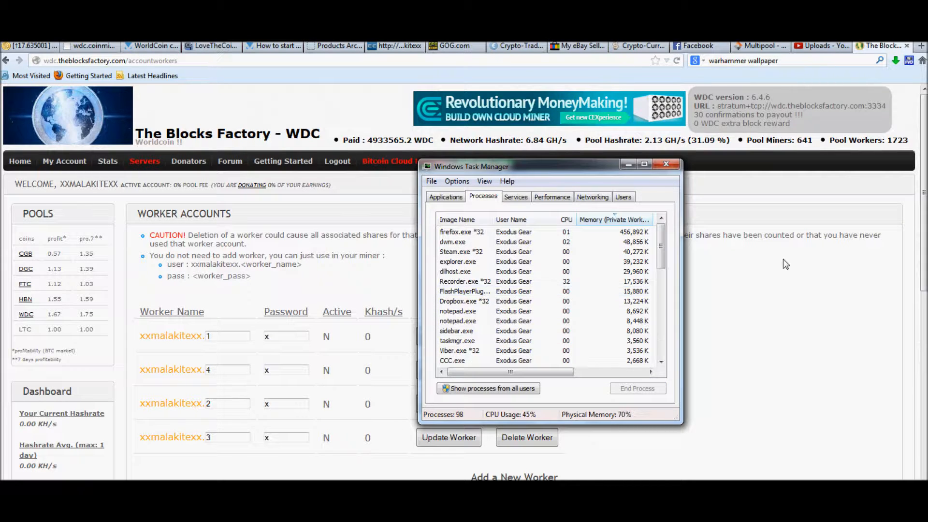